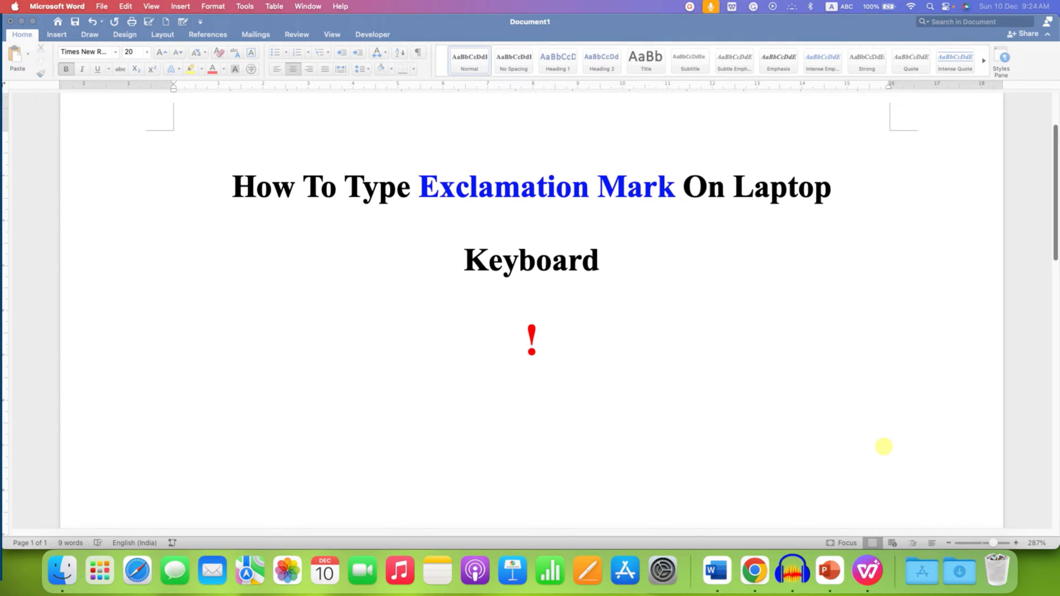
pyautogui.moveTo(522, 377)
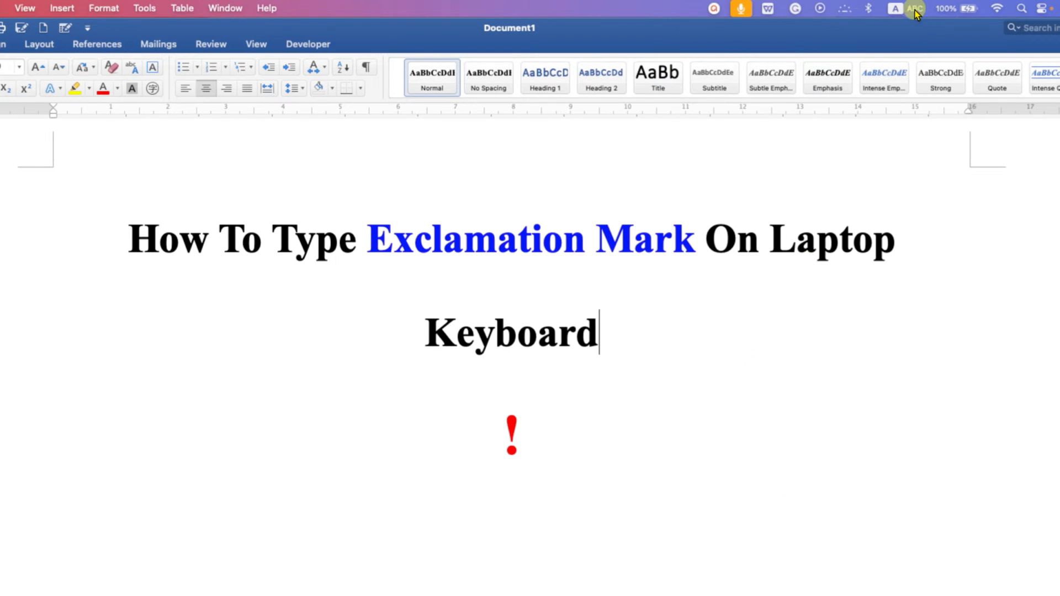
# Show the Keyboard Viewer from the ABC input source menu.
pyautogui.click(894, 9)
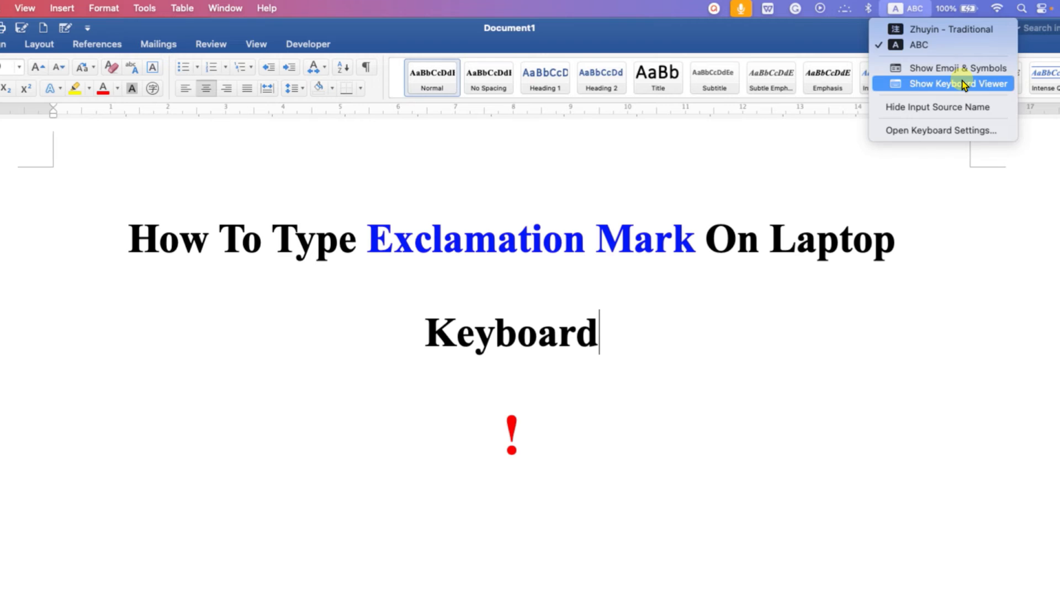
pyautogui.click(956, 84)
pyautogui.write('  11')
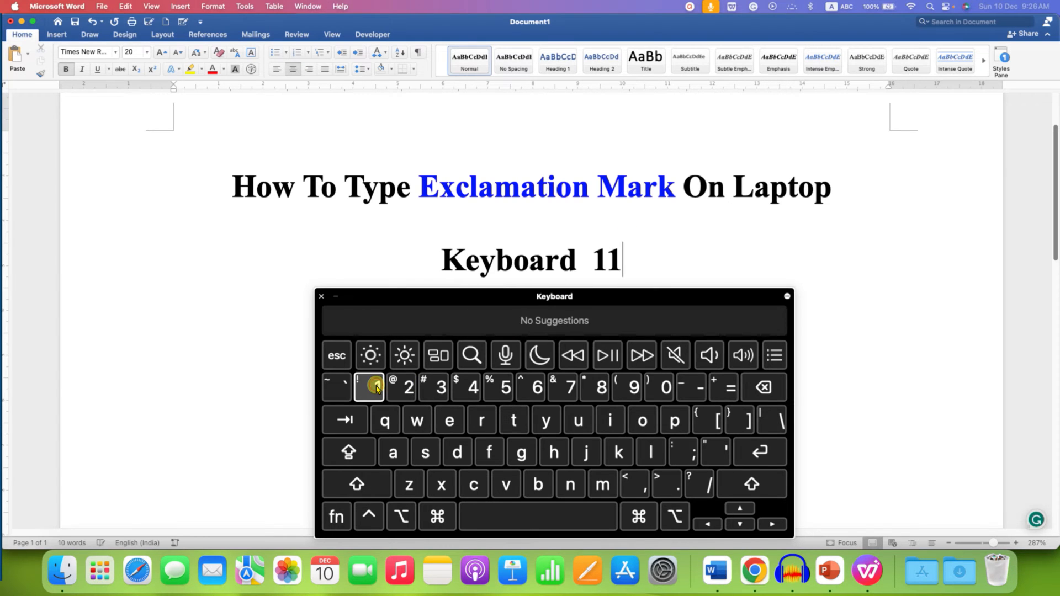
# Delete the stray '11' so the heading ends at 'Keyboard'.
pyautogui.click(369, 387)
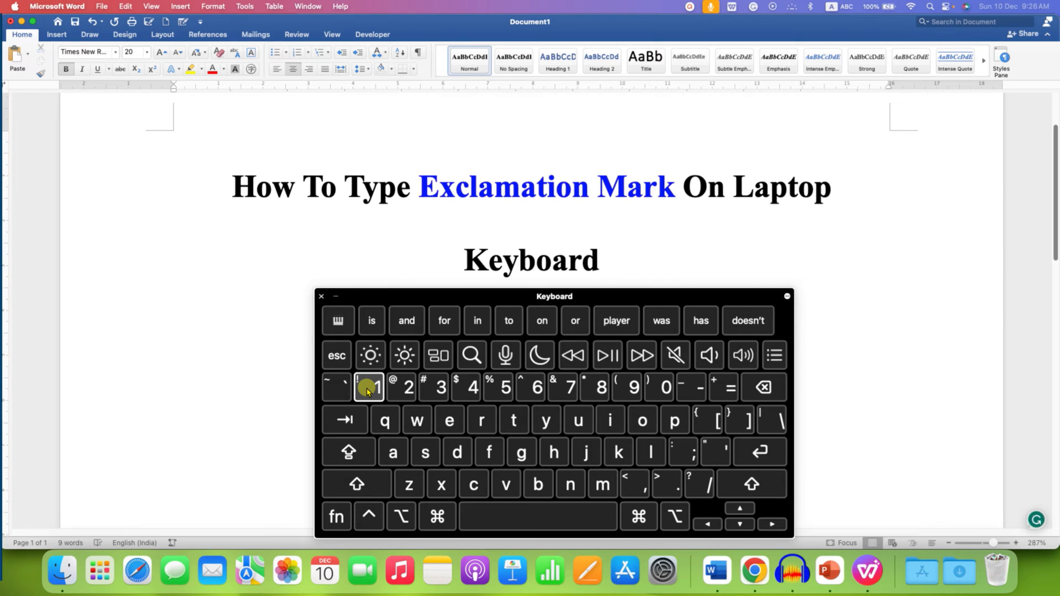
pyautogui.moveTo(339, 483)
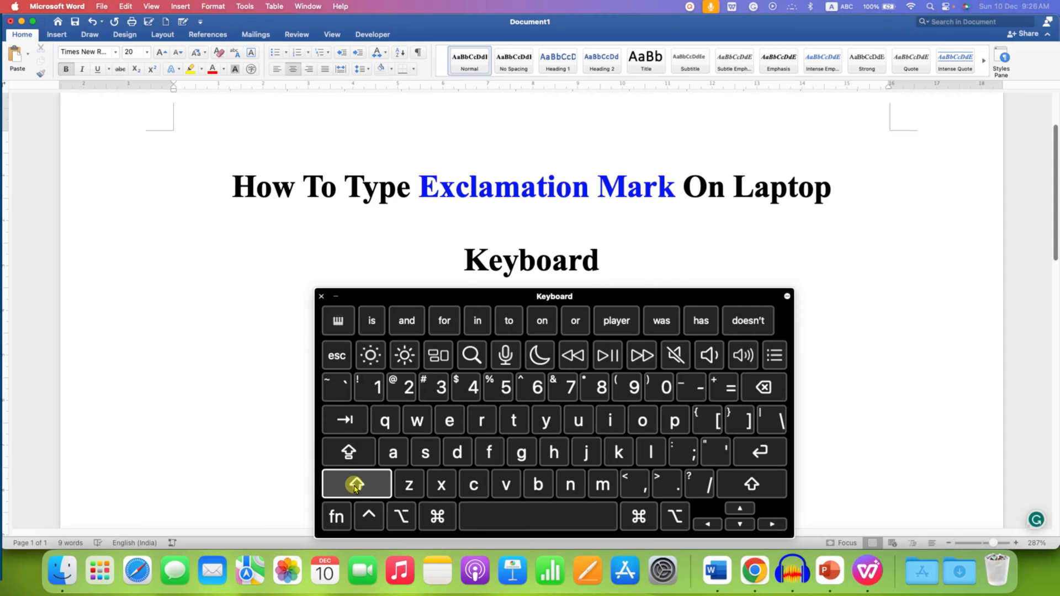
# Type two exclamation marks after 'Keyboard' using Shift+1 on the Keyboard Viewer.
pyautogui.click(356, 484)
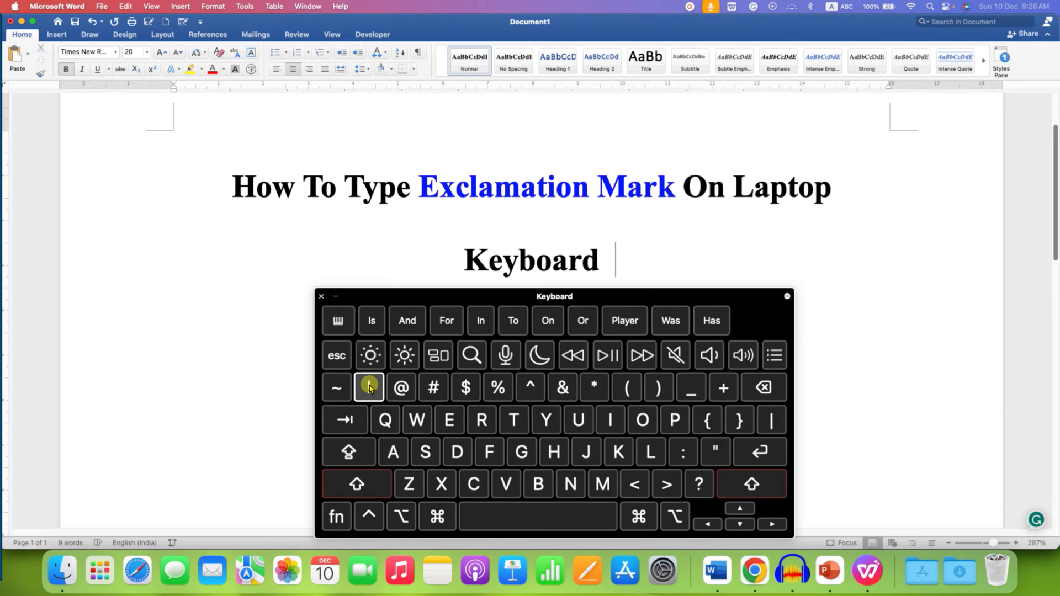
pyautogui.click(369, 387)
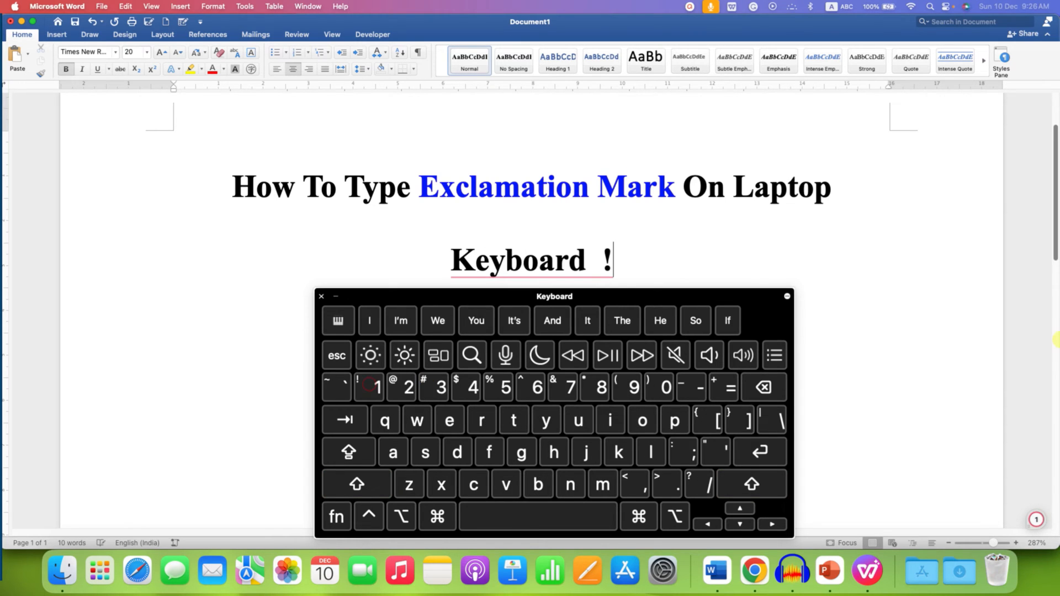
pyautogui.click(357, 483)
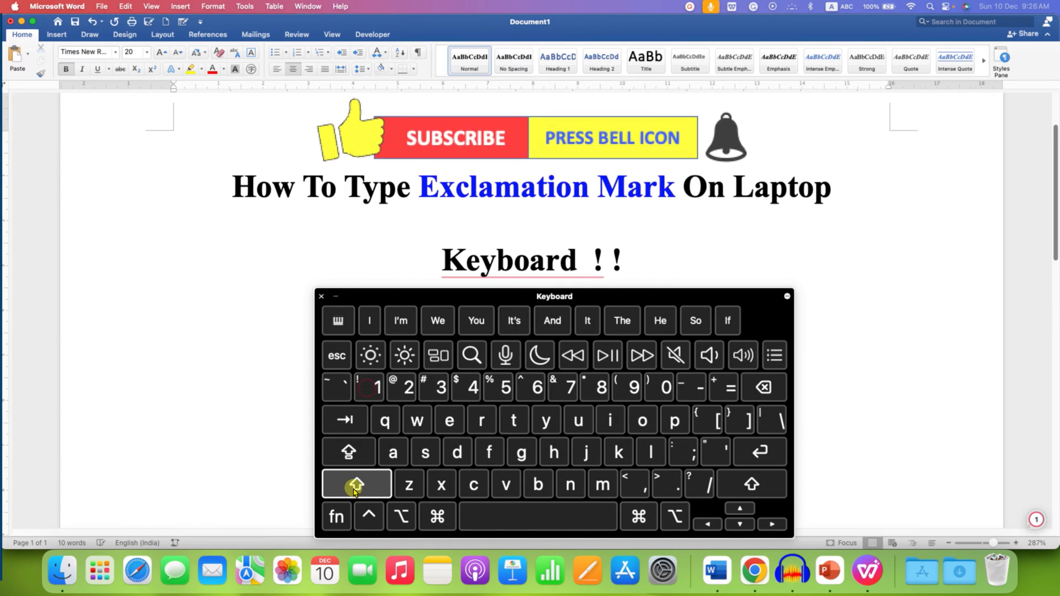
pyautogui.click(369, 388)
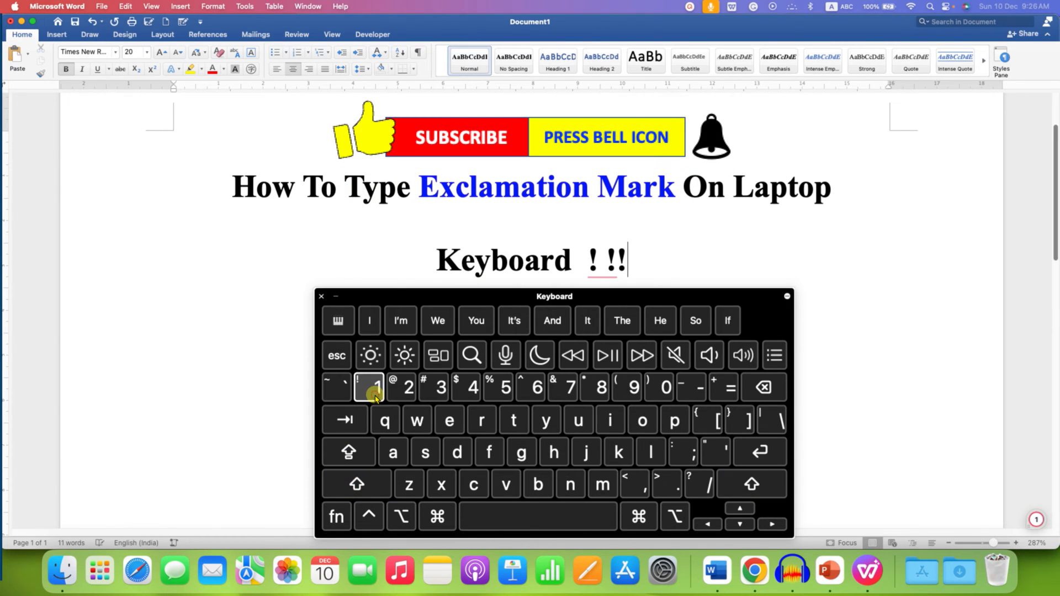